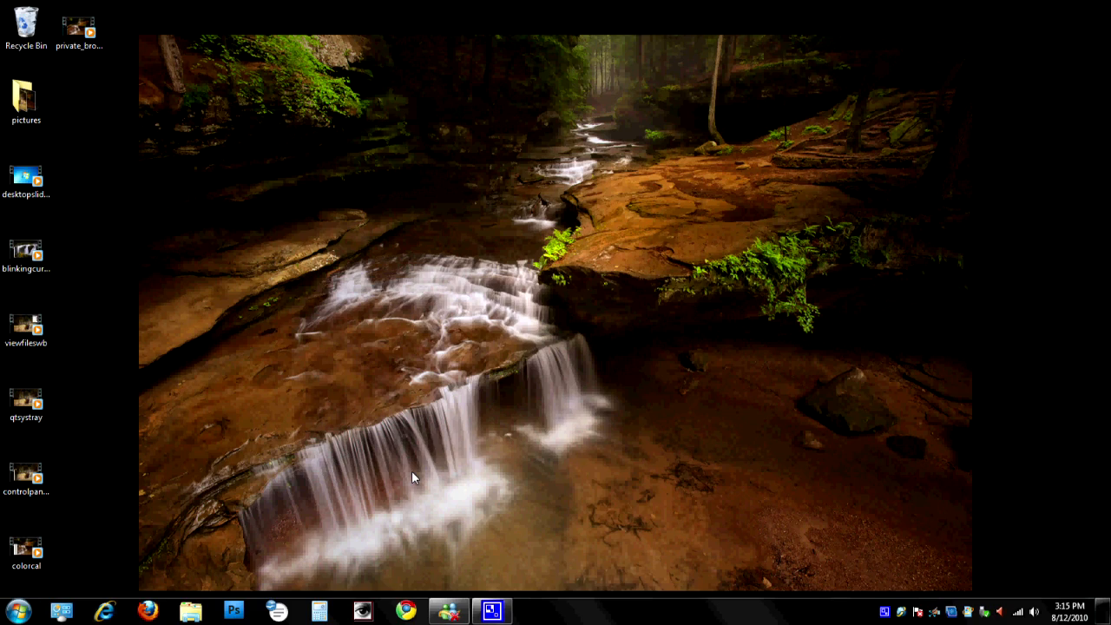
pyautogui.moveTo(38, 591)
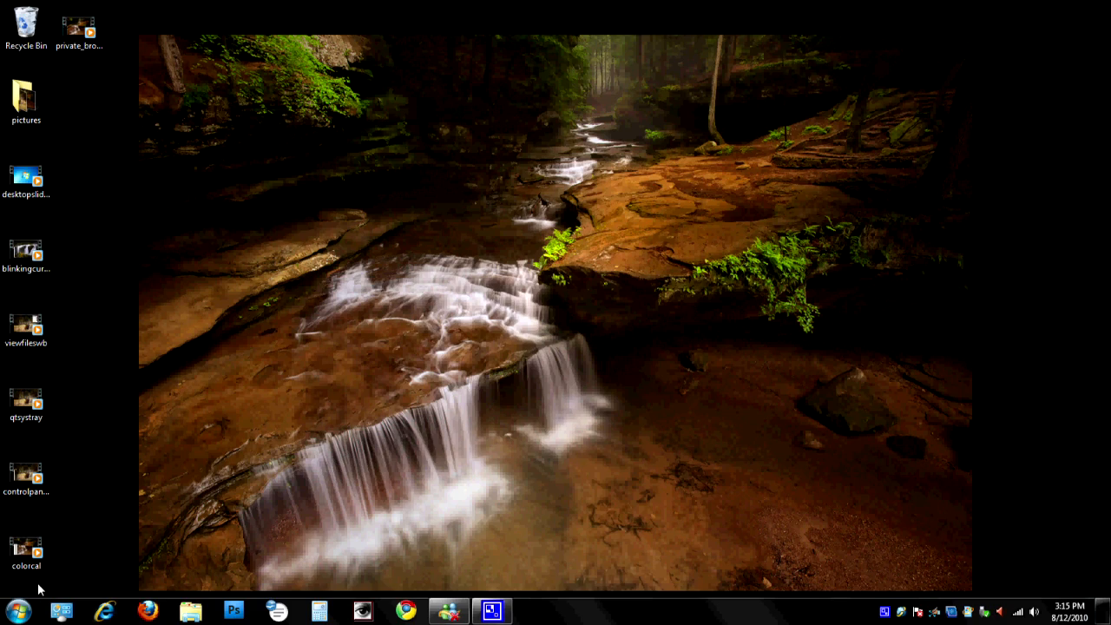
pyautogui.moveTo(10, 607)
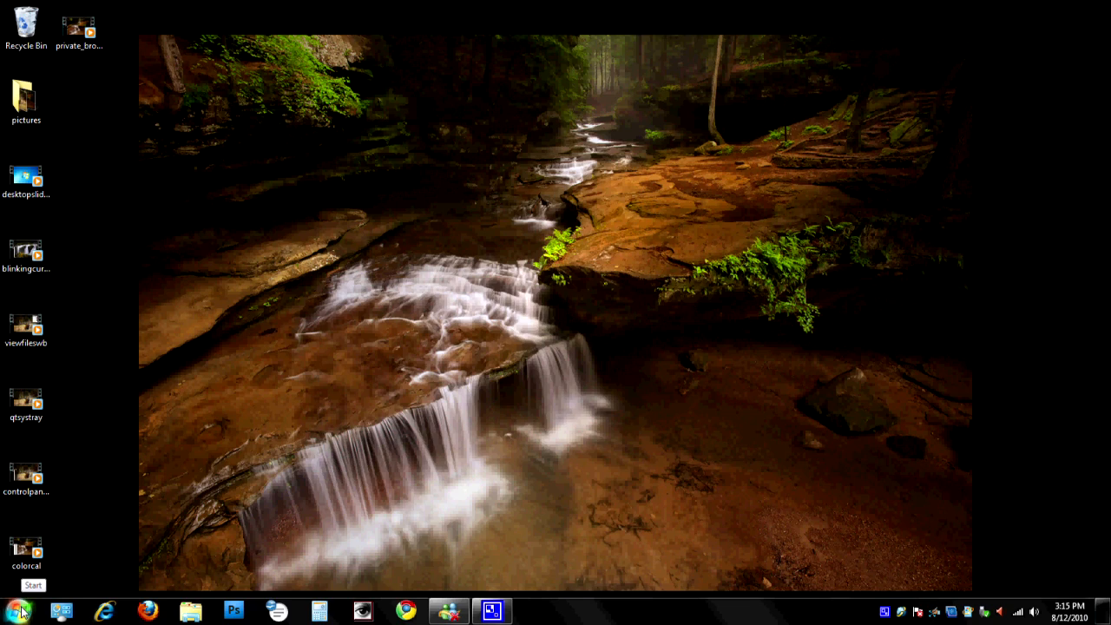
# Find Region and Language via Start search 'intl' and go into Additional settings
pyautogui.click(14, 611)
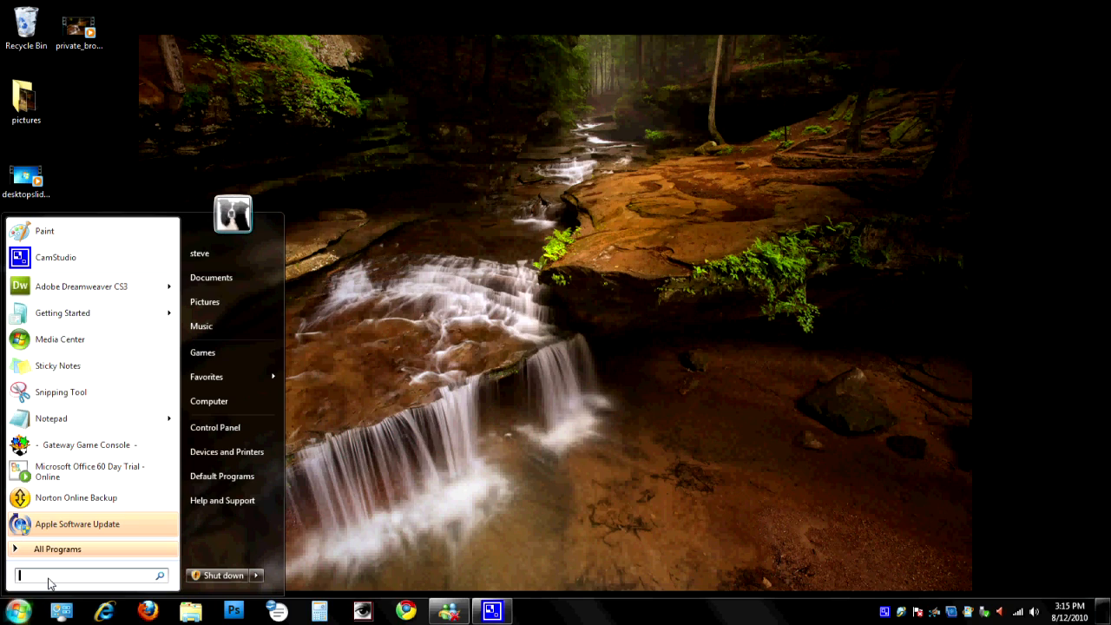
pyautogui.write('intl')
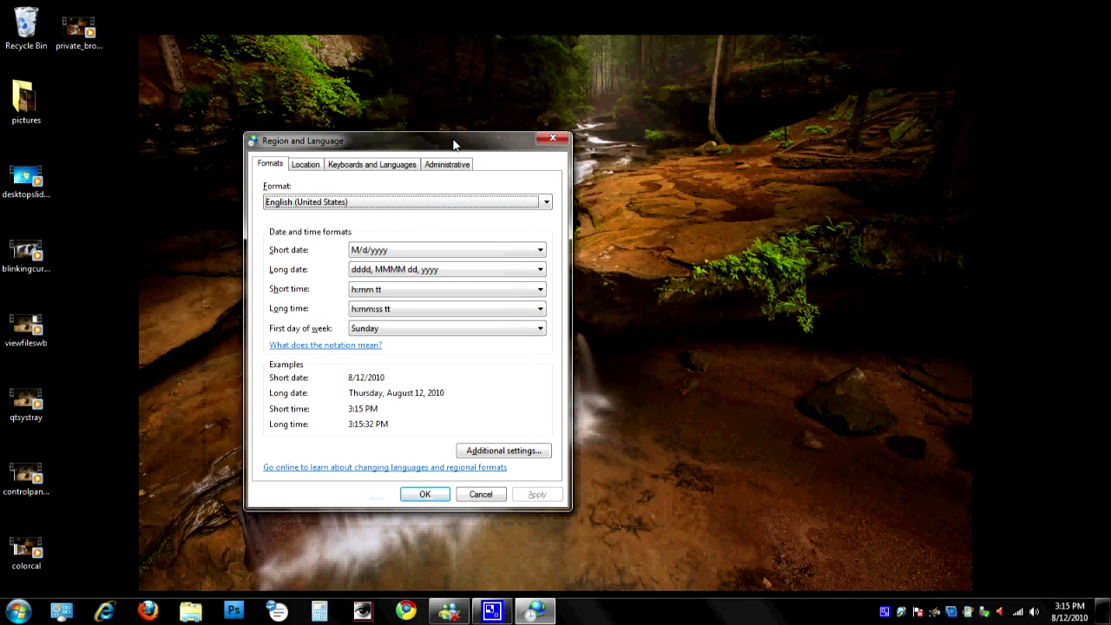
pyautogui.moveTo(477, 438)
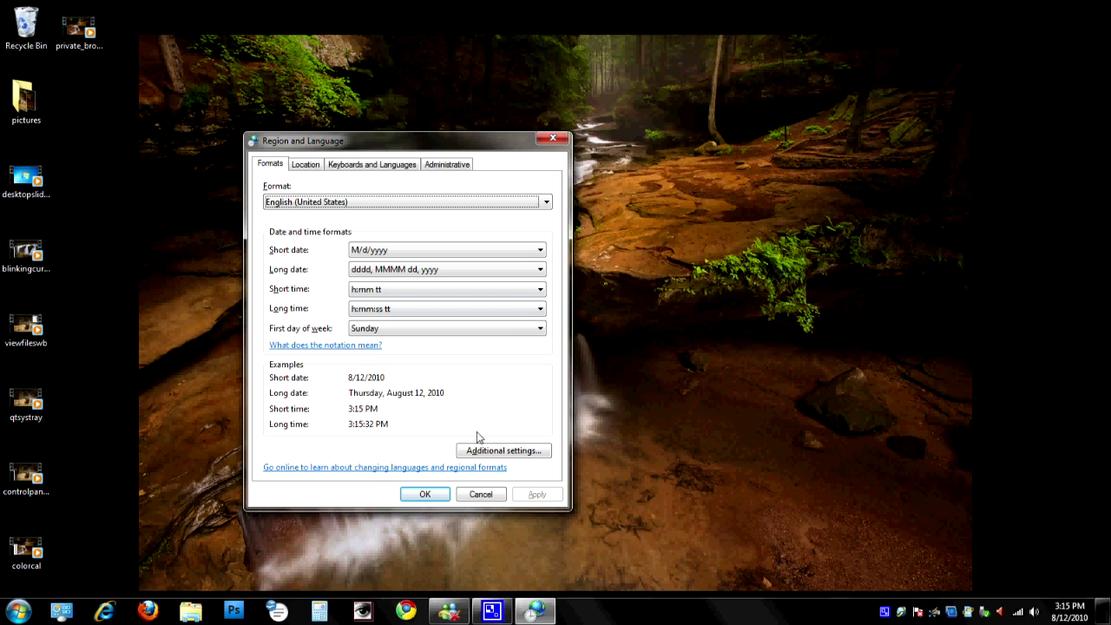
pyautogui.click(504, 450)
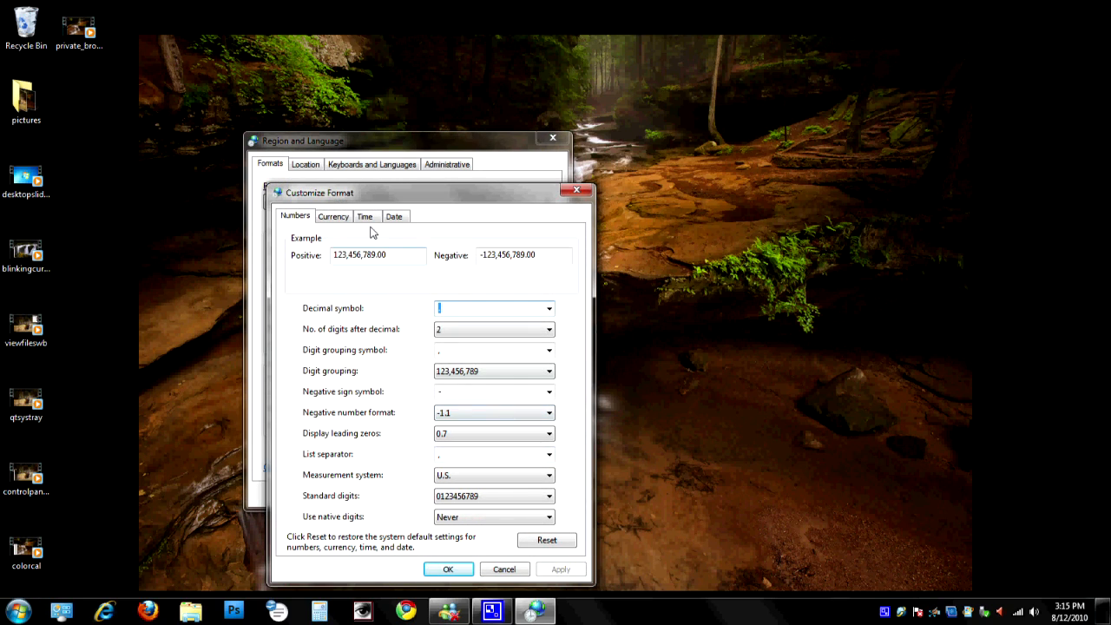
# Set short time to HH:mm and long time to HH:mm:ss under the Time settings
pyautogui.click(365, 215)
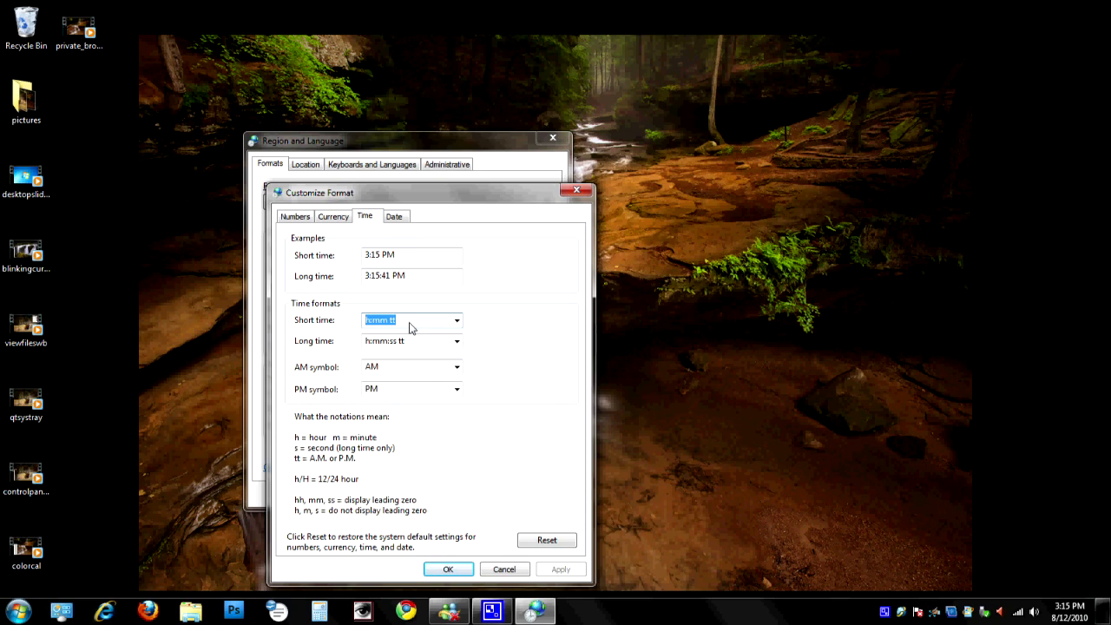
pyautogui.click(456, 320)
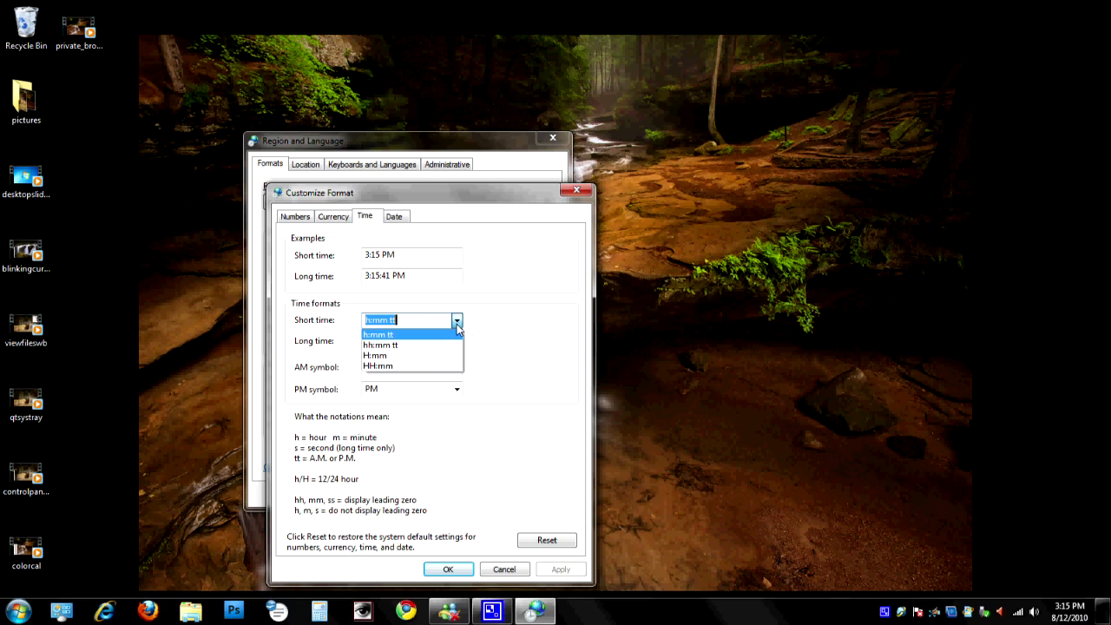
pyautogui.moveTo(378, 365)
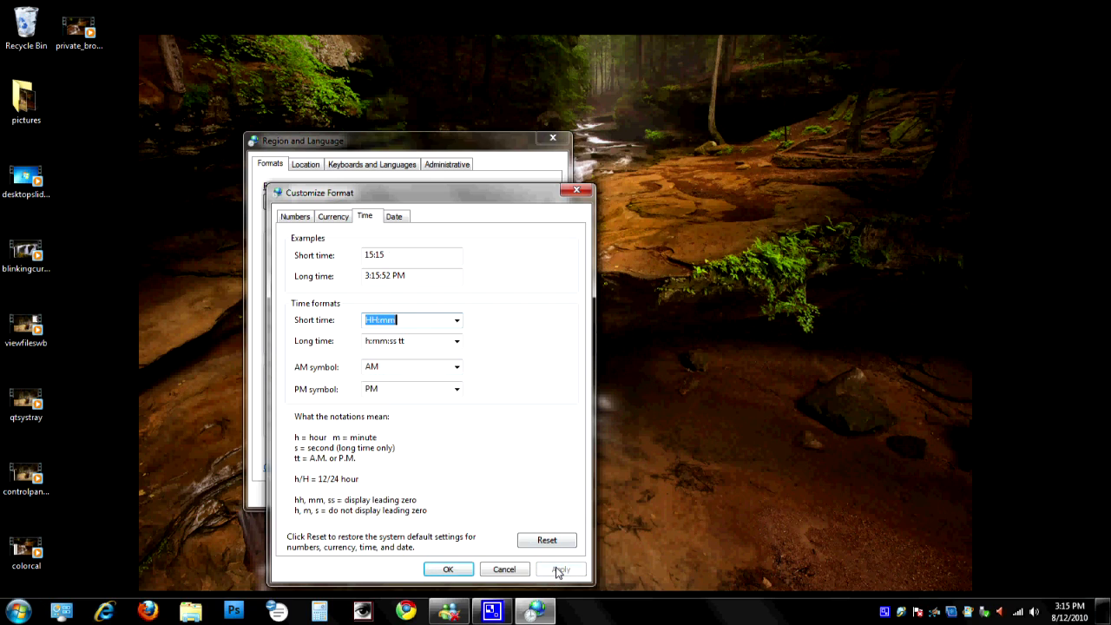
pyautogui.click(561, 570)
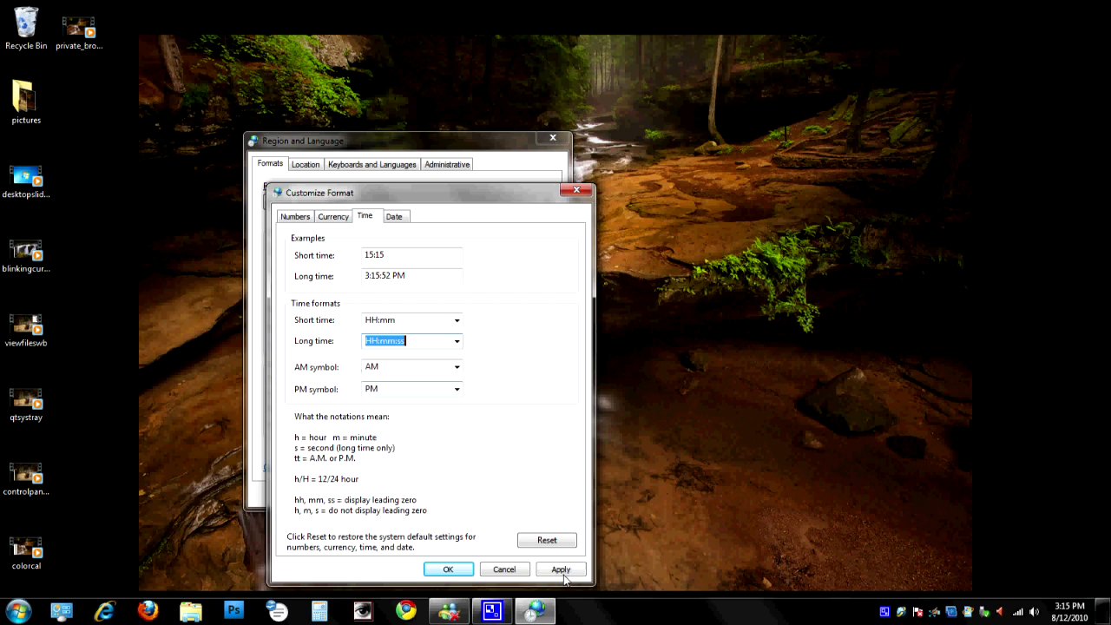
# Apply the 24-hour time formats so the clock example reads 15:15:57
pyautogui.click(561, 570)
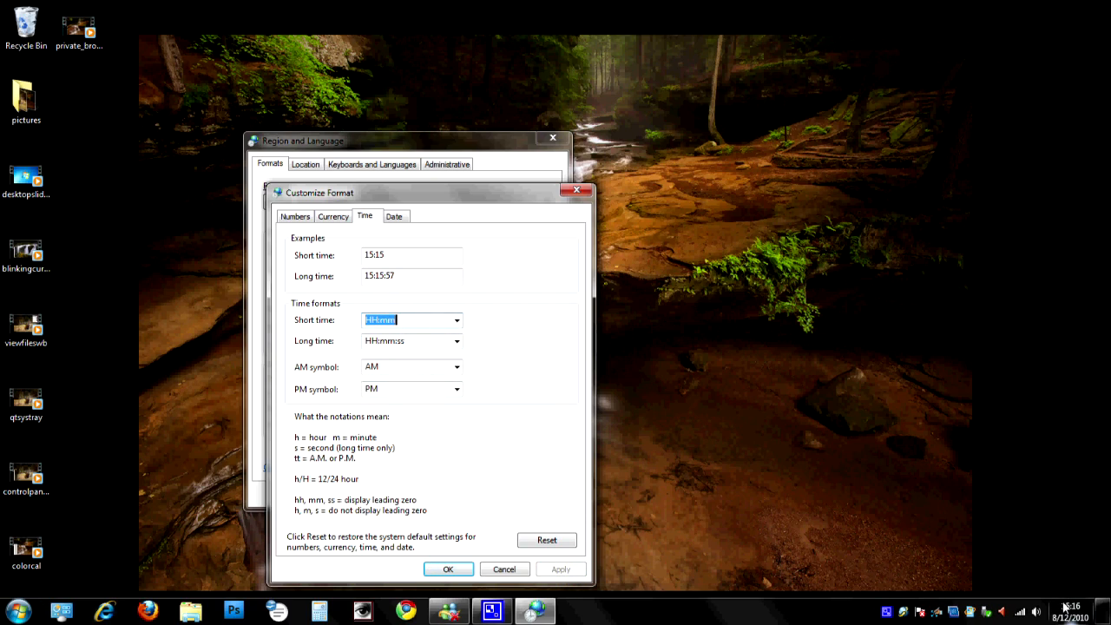
pyautogui.moveTo(962, 532)
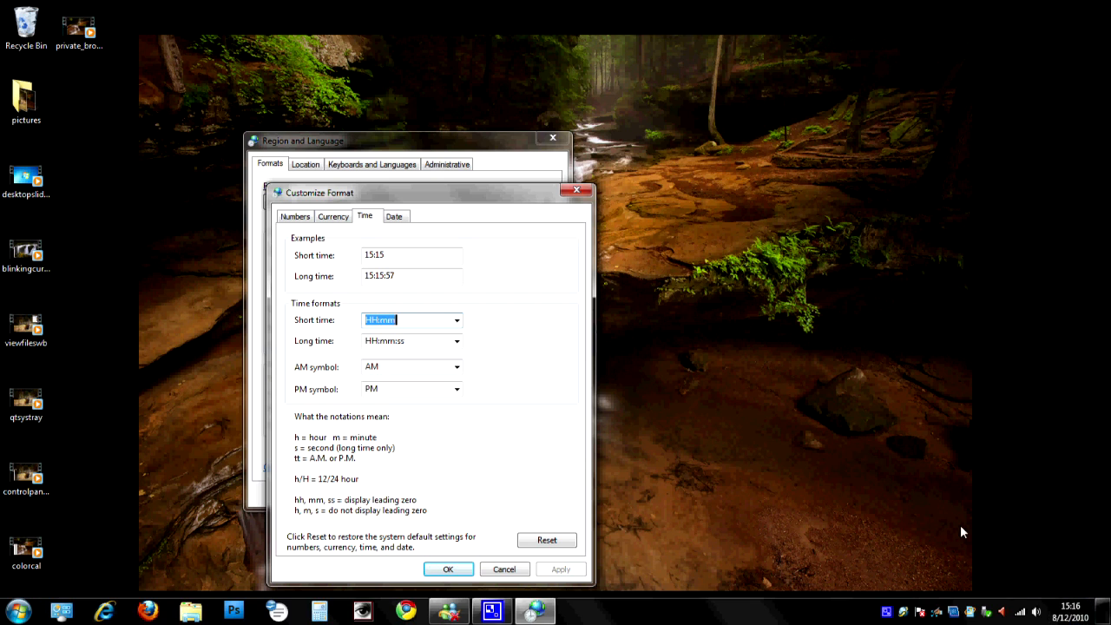